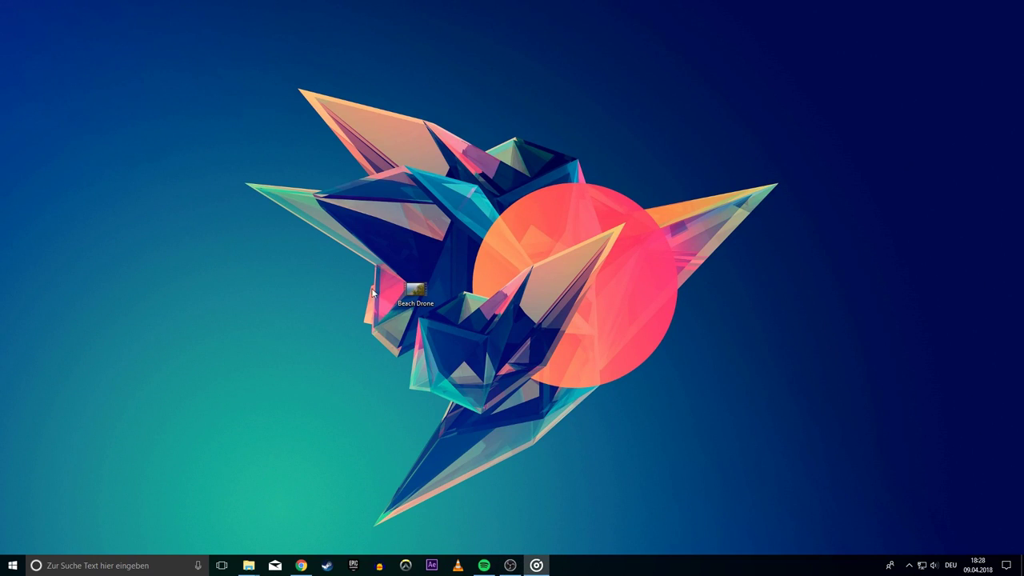
Step: Open the Beach Drone video from the desktop with VLC media player via Open with
{"action": "right_click", "coordinate": [414, 290]}
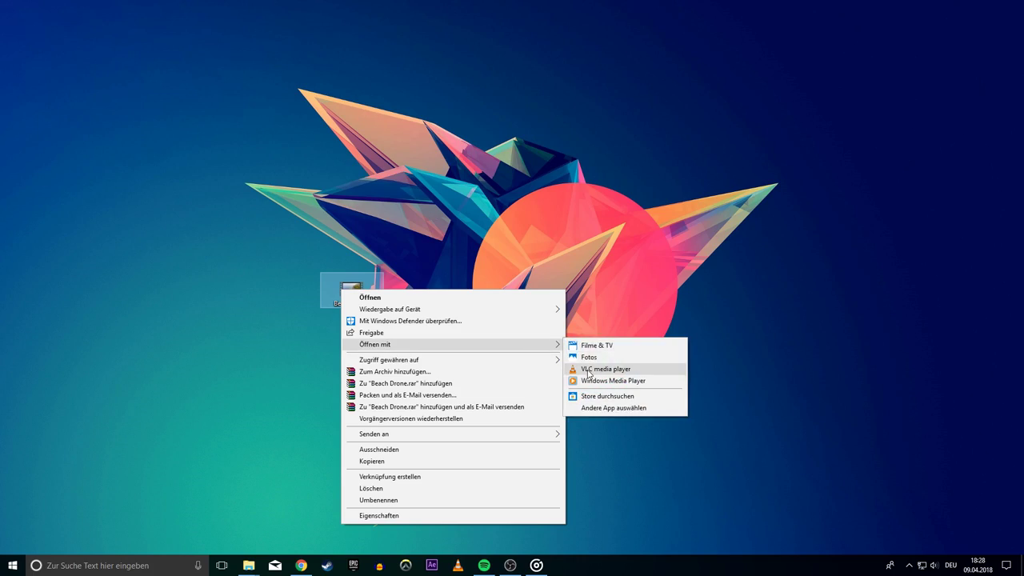
{"action": "left_click", "coordinate": [605, 369]}
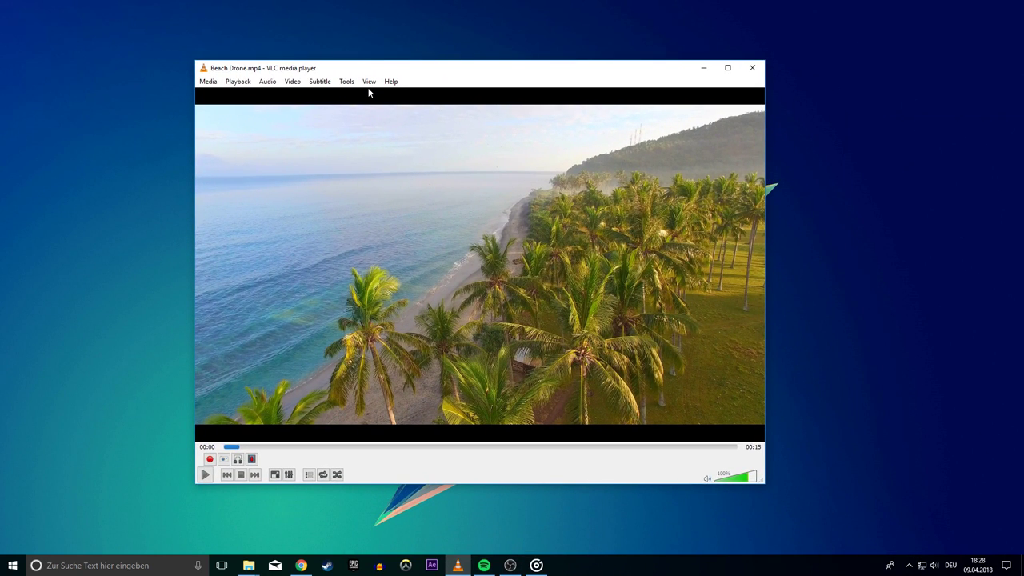
Step: Show all VLC preferences and select the Stream output settings page
{"action": "left_click", "coordinate": [346, 81]}
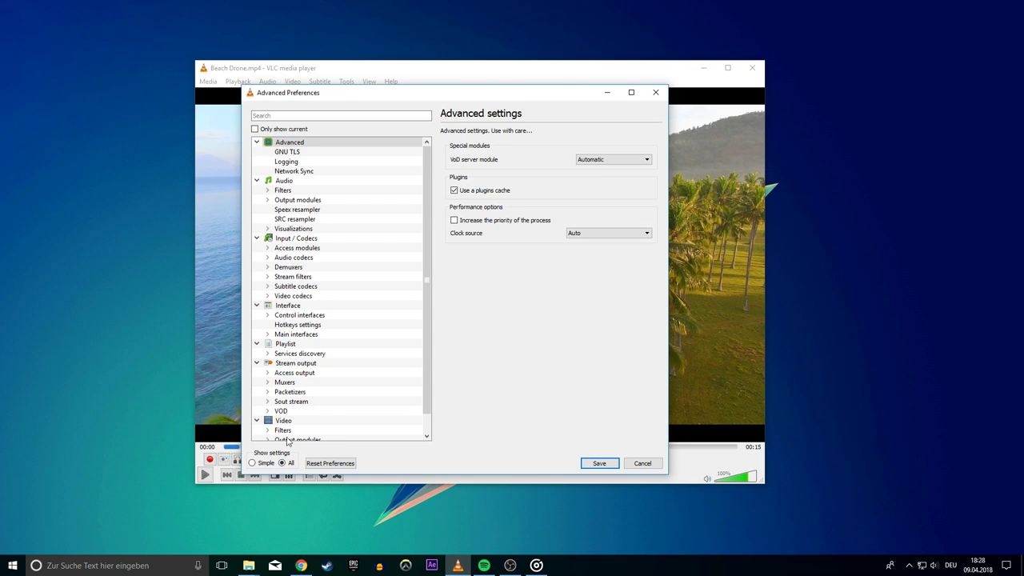
{"action": "left_click", "coordinate": [295, 362]}
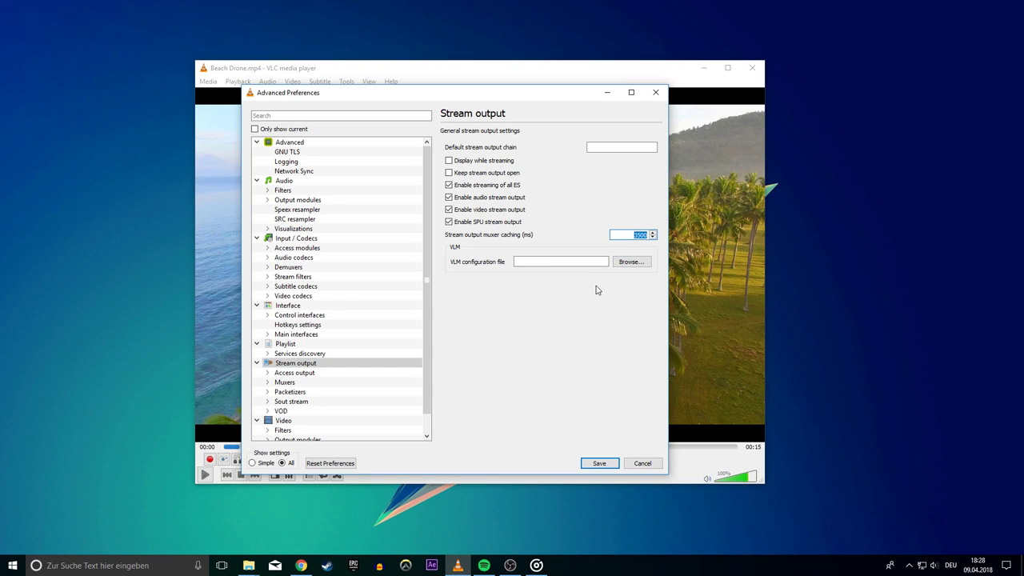
Step: Set Stream output muxer caching to 800 ms and save the preferences
{"action": "type", "text": "2500"}
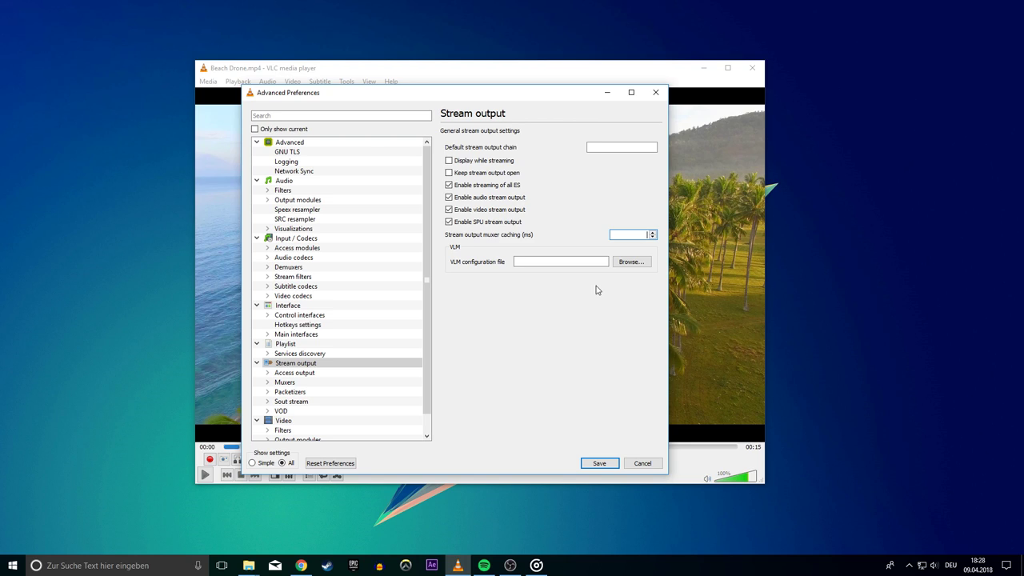
{"action": "type", "text": "1800"}
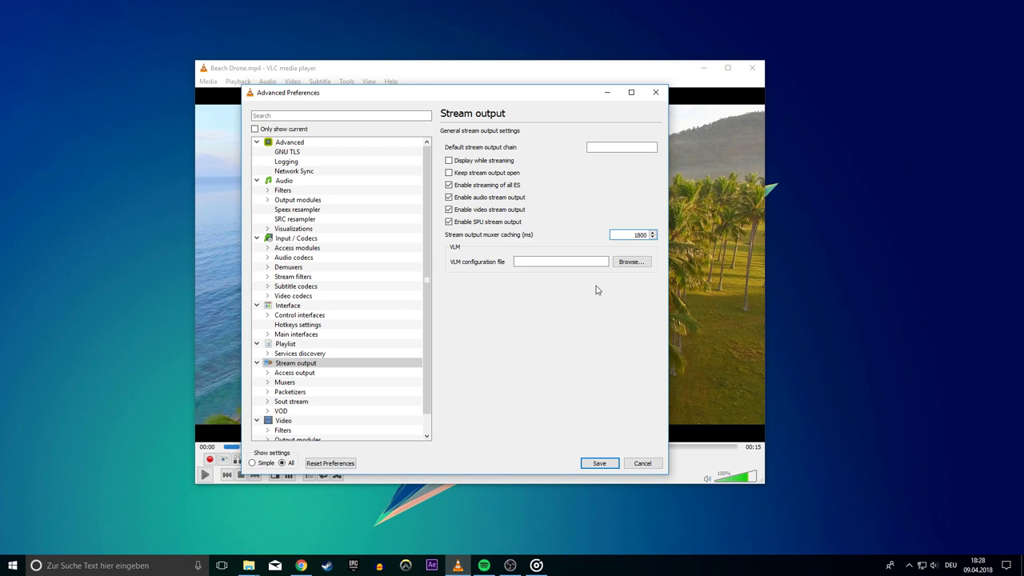
{"action": "left_click", "coordinate": [628, 234]}
{"action": "type", "text": "1"}
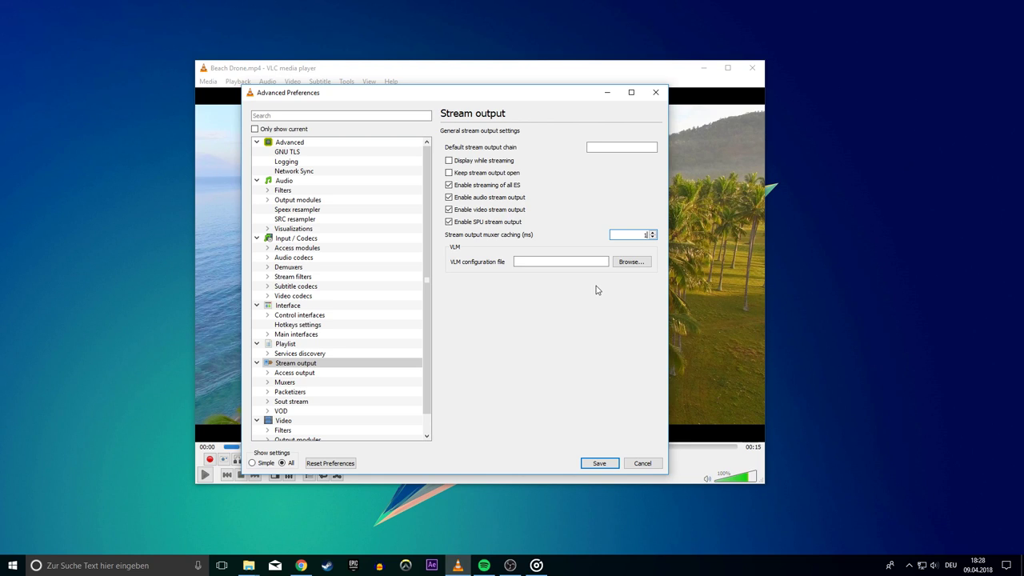
{"action": "type", "text": "80000"}
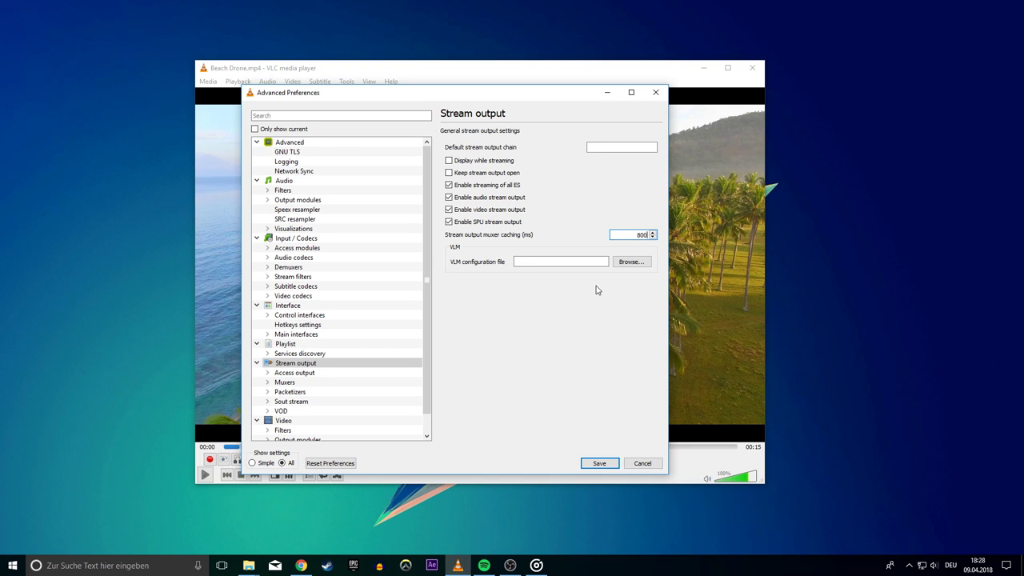
{"action": "type", "text": "3500"}
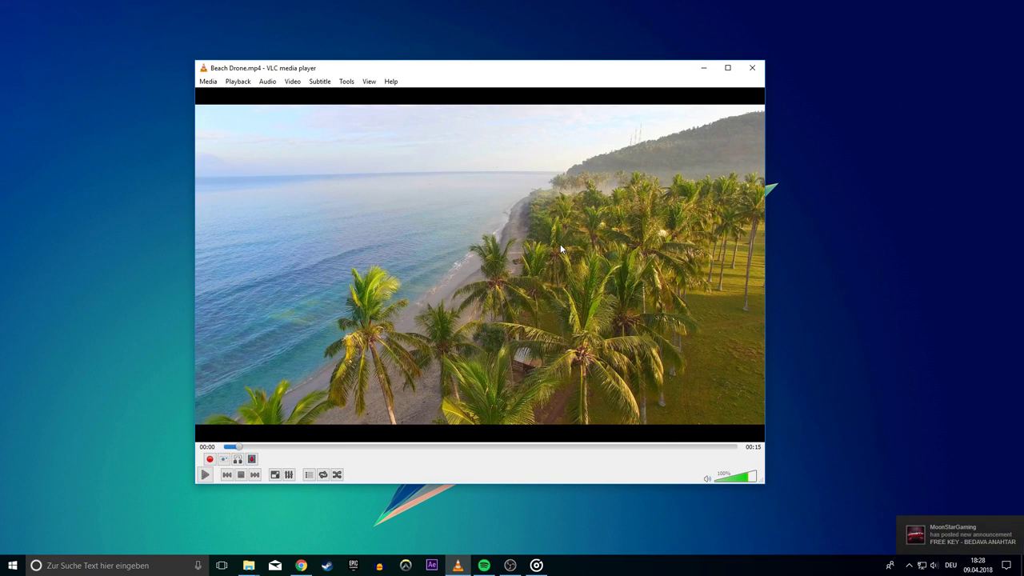
{"action": "left_click", "coordinate": [205, 475]}
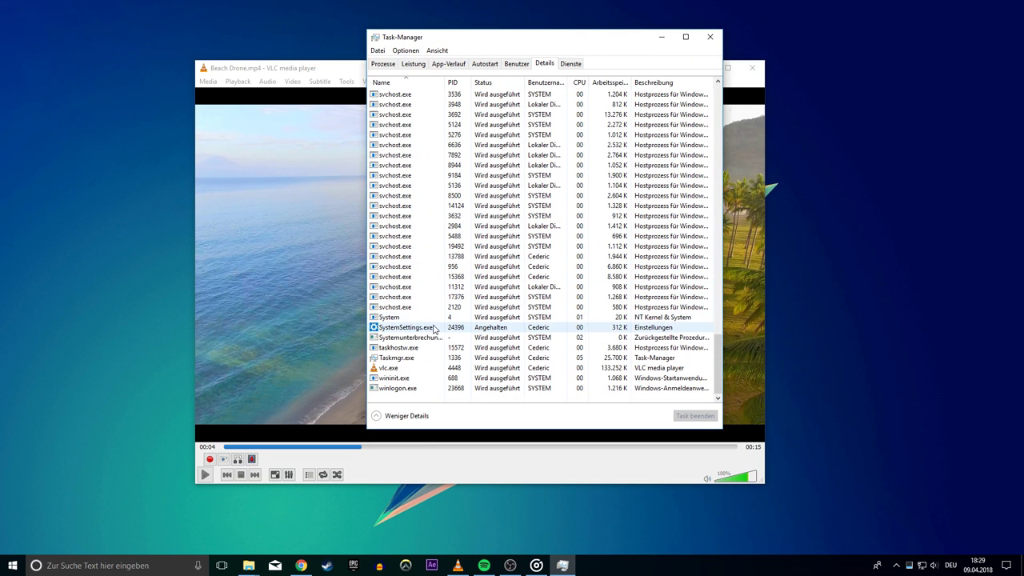
Step: Raise the vlc.exe priority to High and resume playing the Beach Drone video
{"action": "right_click", "coordinate": [389, 367]}
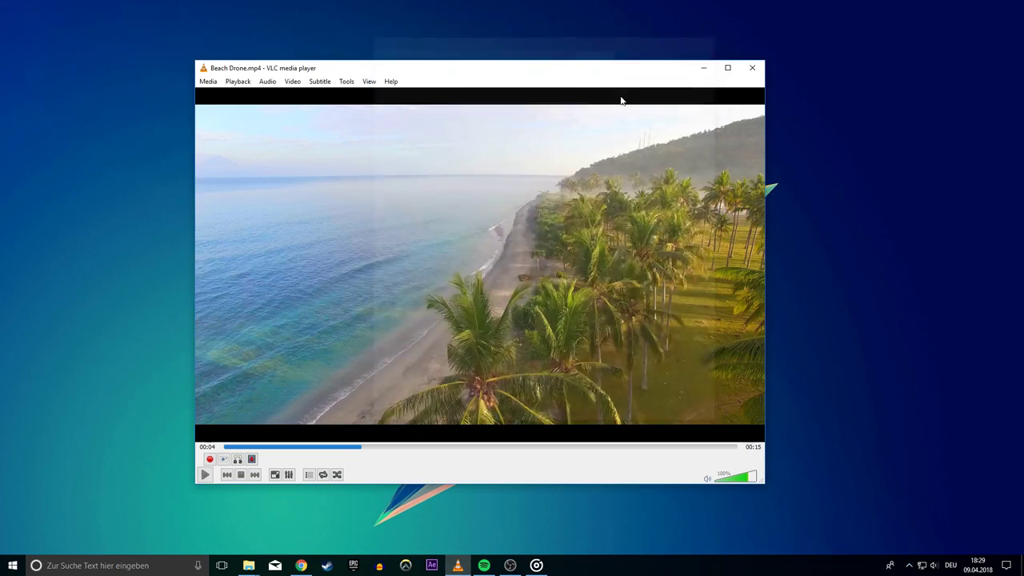
{"action": "left_click", "coordinate": [204, 475]}
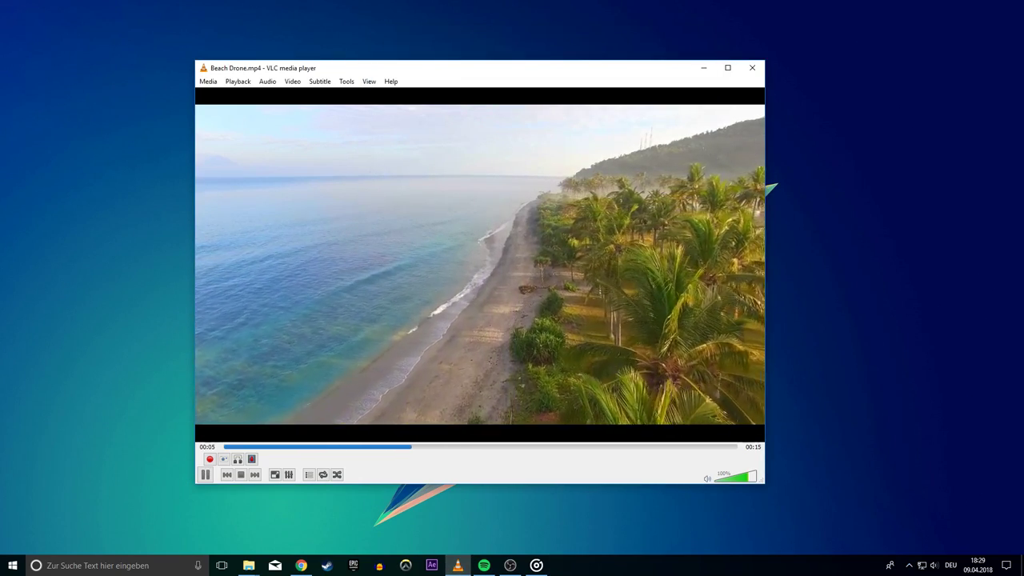